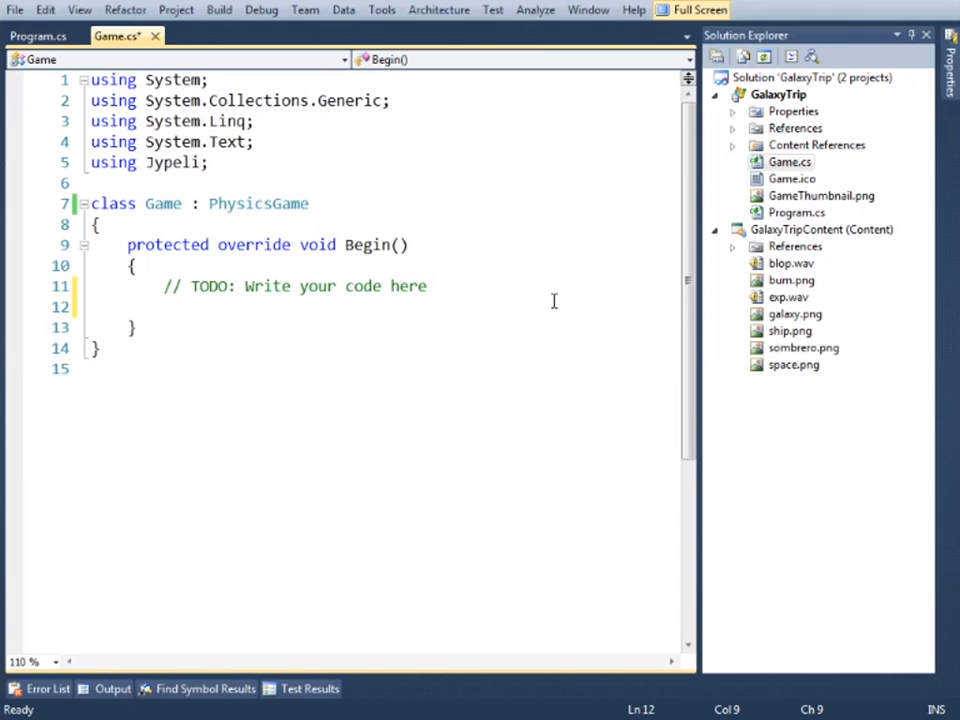
- Create a 100×100 circular PhysicsObject player in Begin()
text(PhysicsObject player = new)
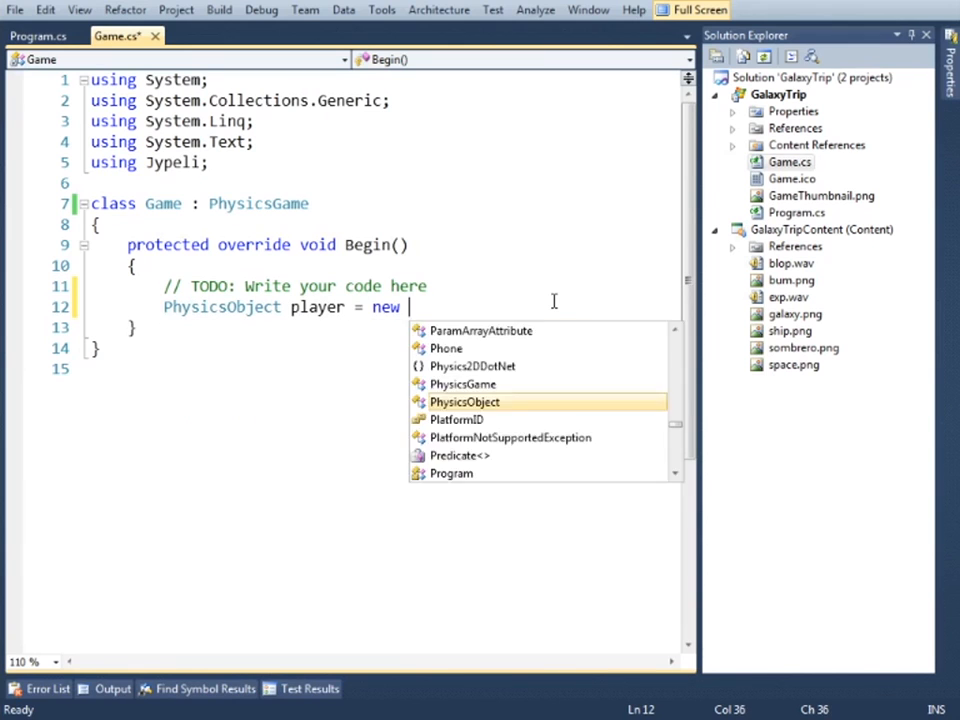
text(PhysicsObject(100, 100, Shape.Circle))
text(Add(player);)
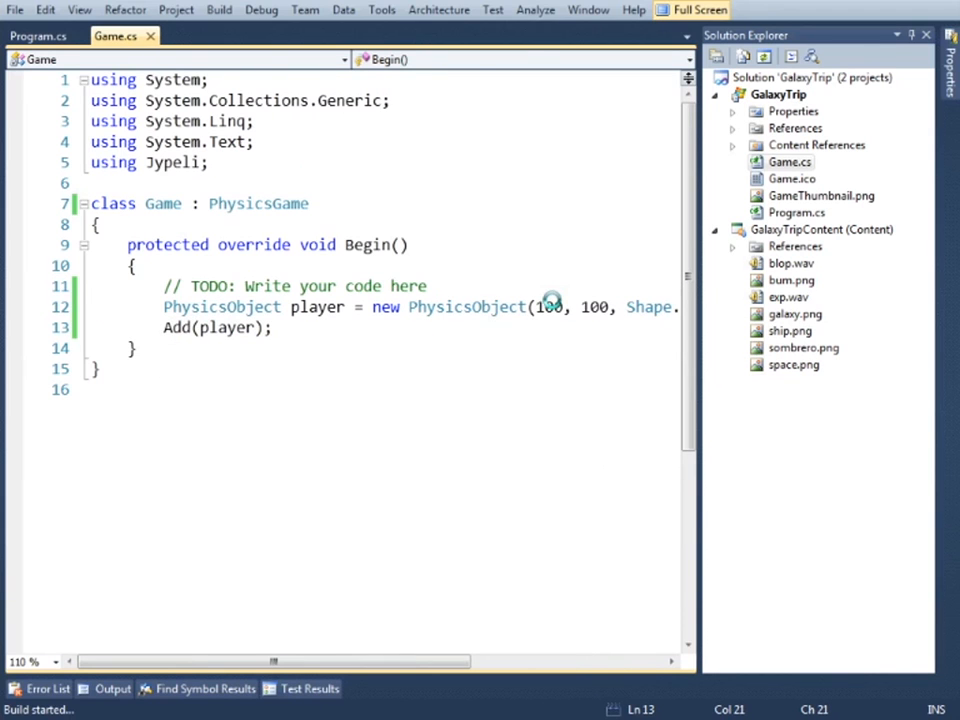
key(F5)
text(Gravity)
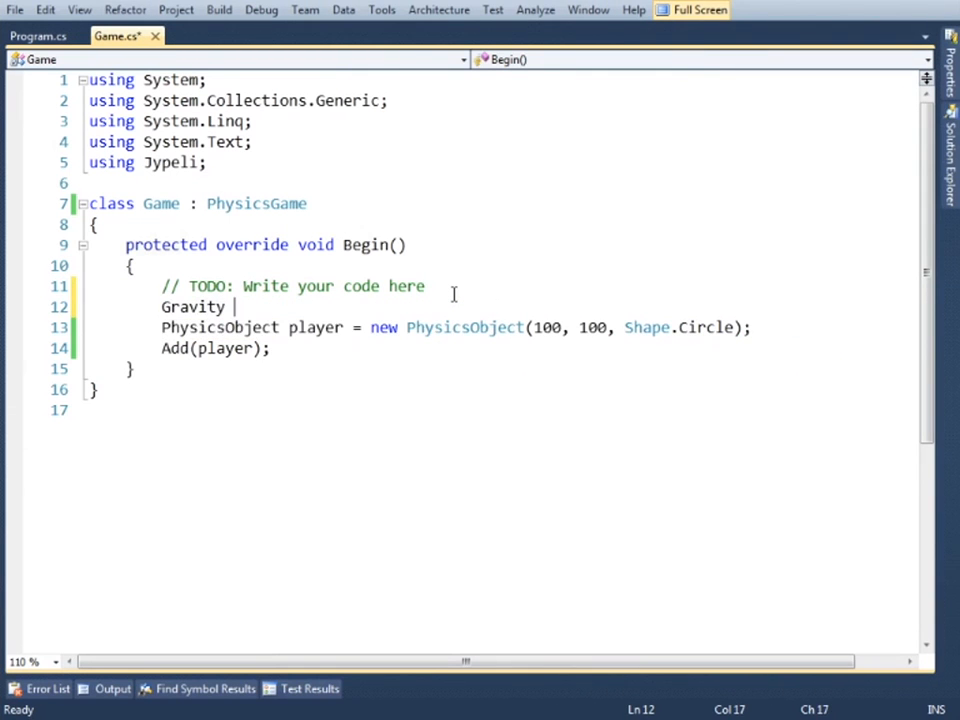
- Set Gravity to Vector(0, -1000), create level borders and zoom the camera to the level
text(= new Vector(0, -1000);)
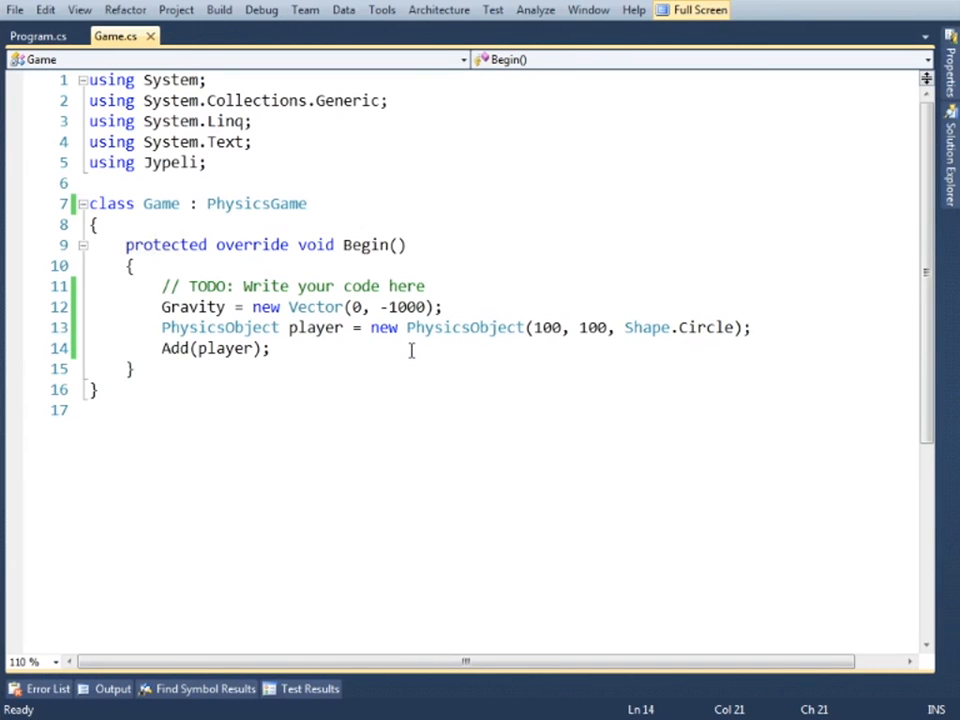
text(Level.CreateBorders();)
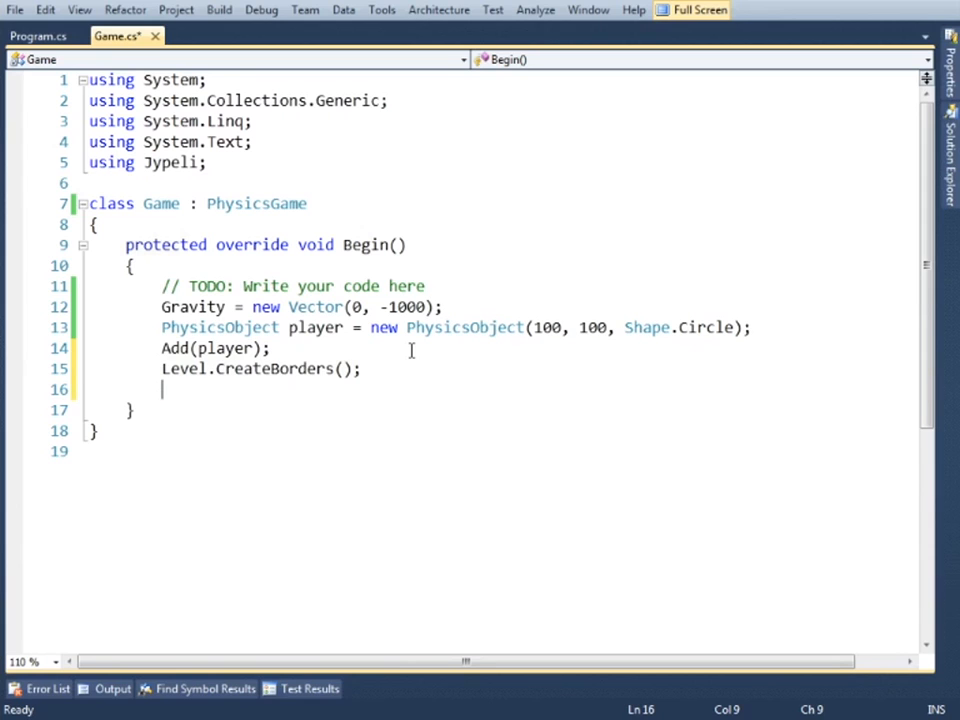
text(Camera.ZoomFactor)
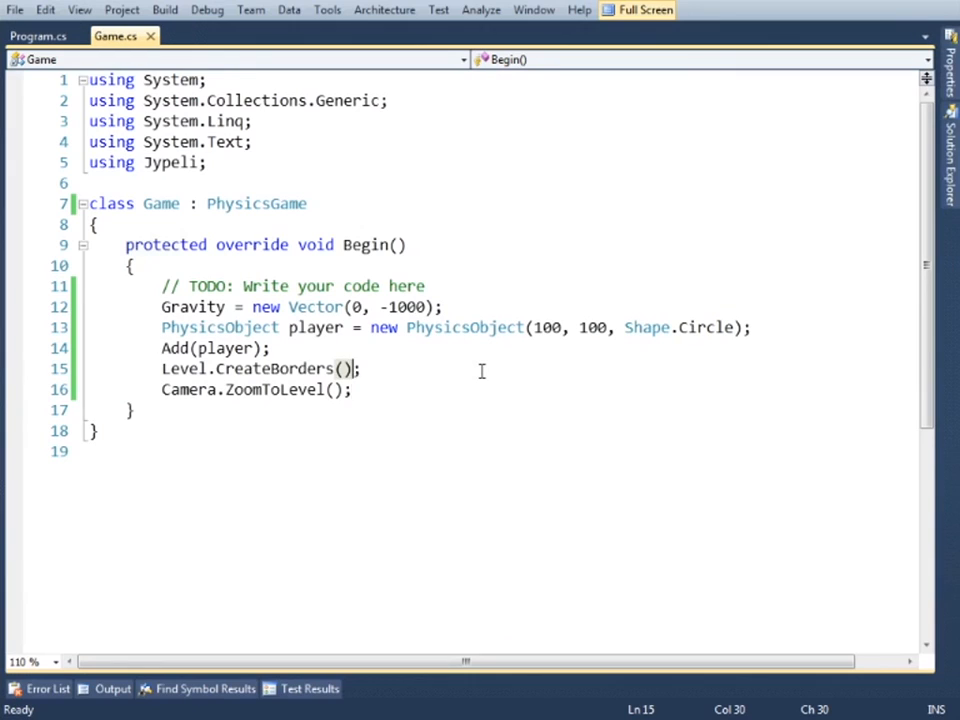
- Add Keyboard.Listen(Key.Up, ButtonState.Pressed, MovePlayer, "Move up", player, new Vector(0, 500))
text(Ke)
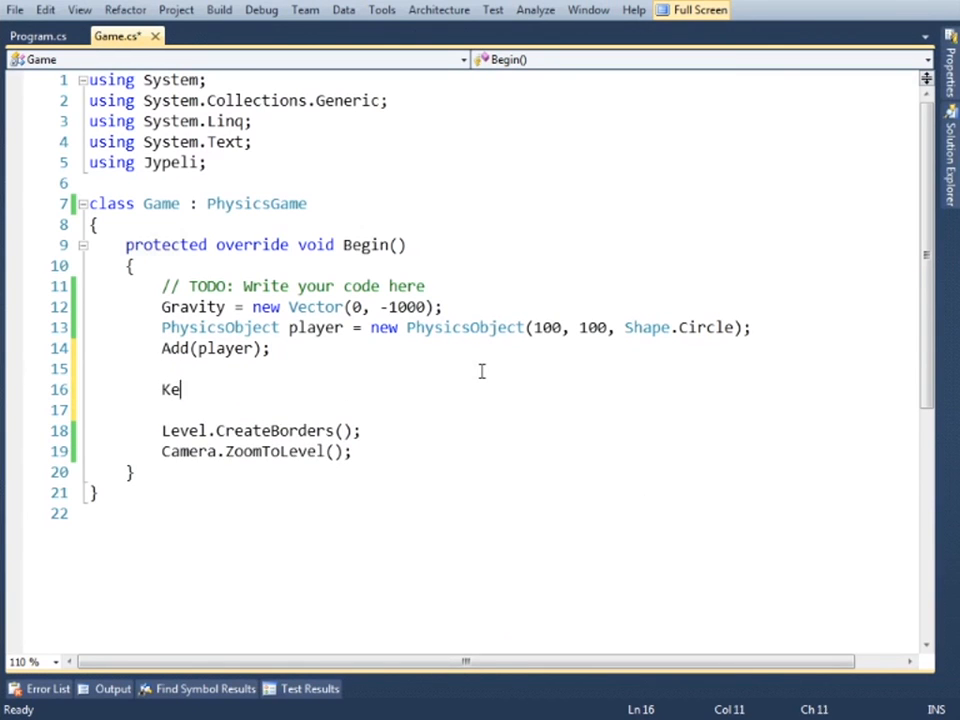
text(yboard.L)
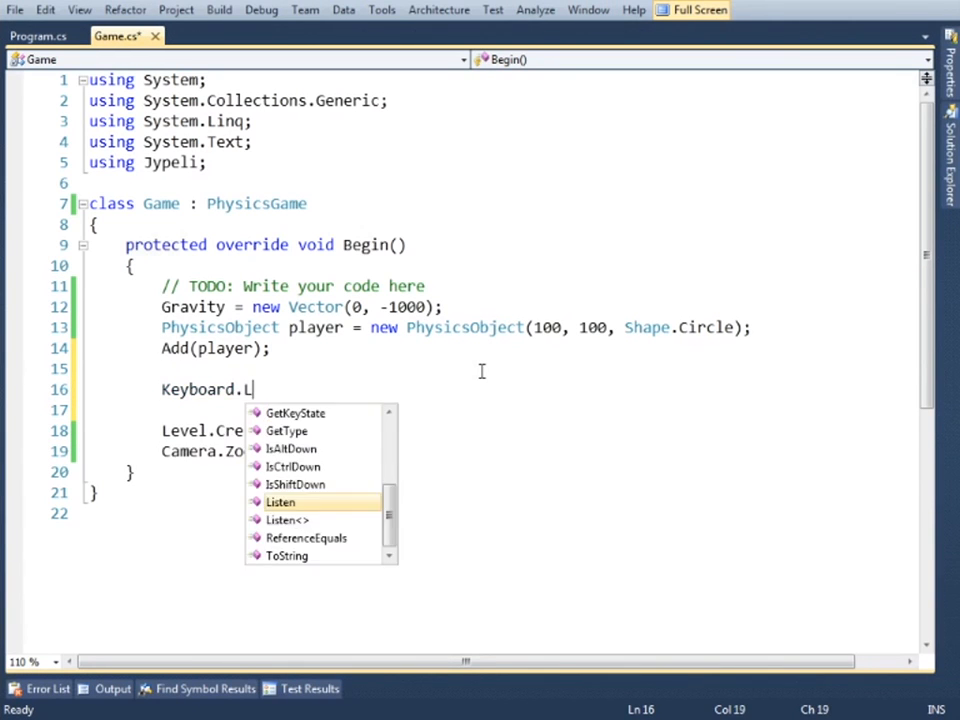
text(isten(Key.U)
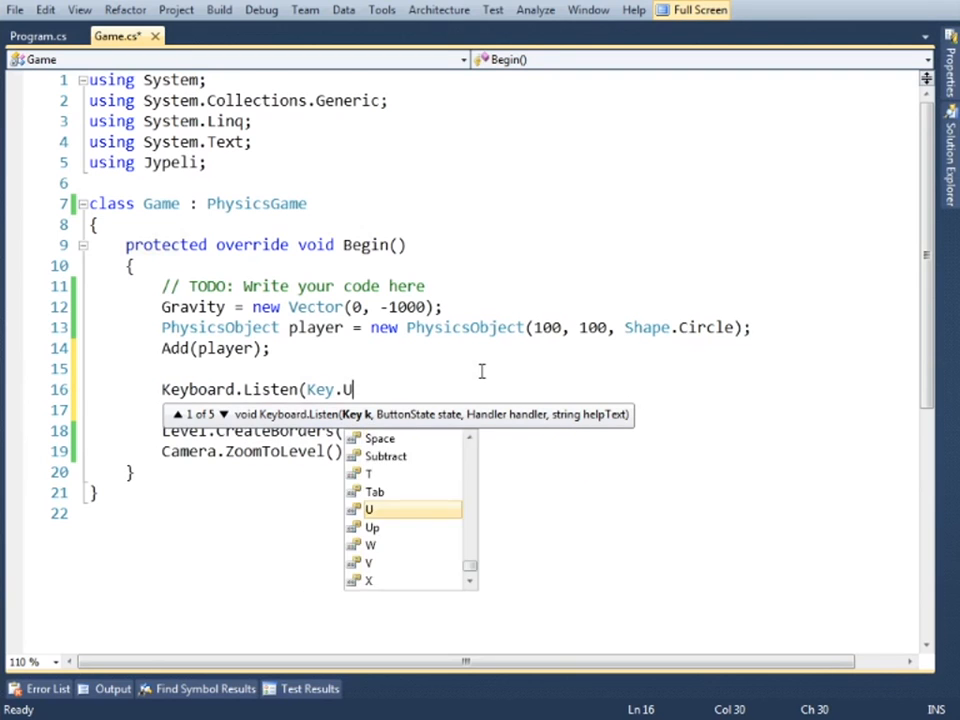
text(p, ButtonState.)
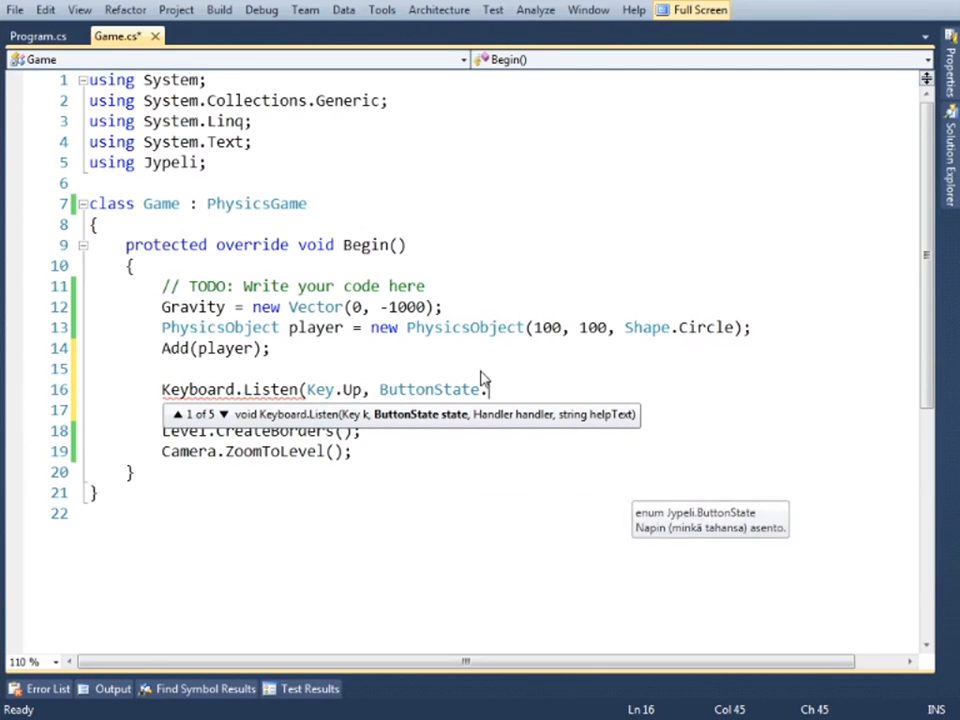
text(Pressed, MovePlayer, "Move up)
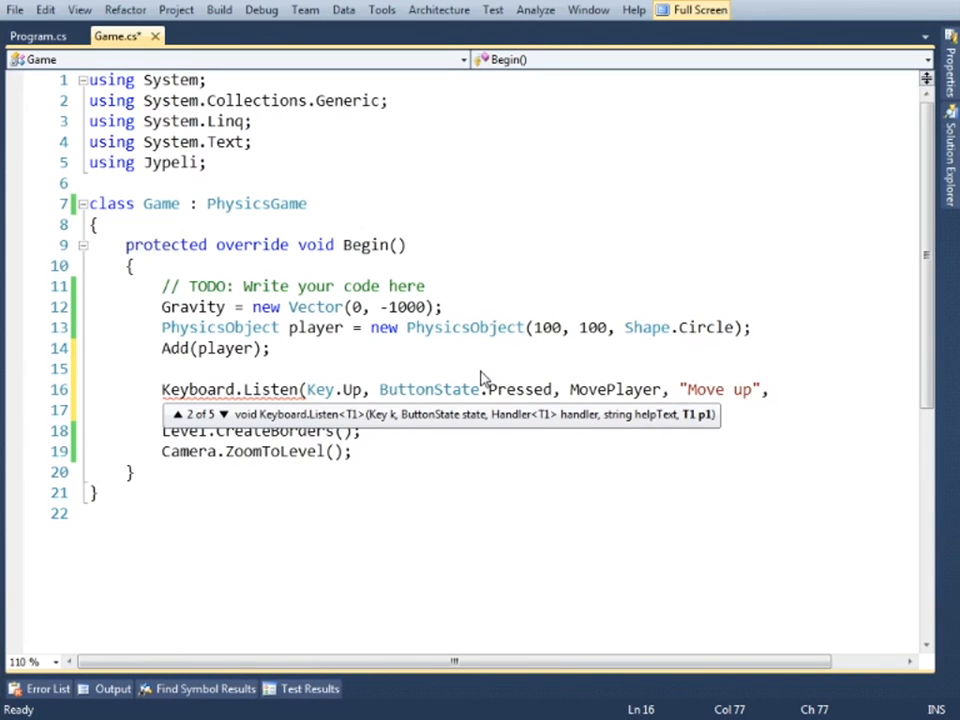
text(, player, new Vector(0)
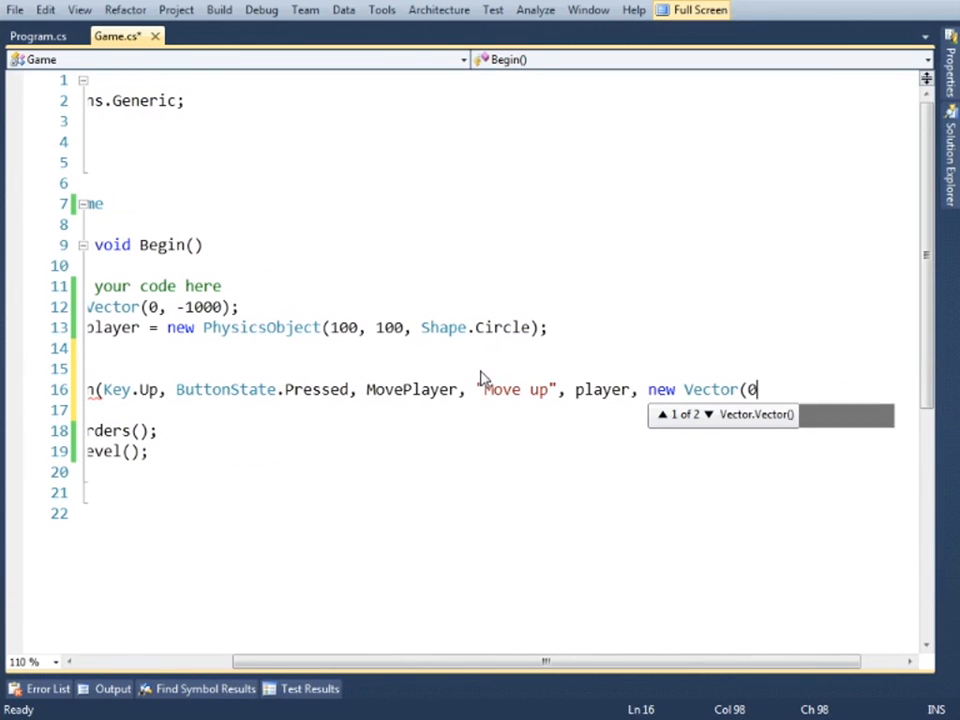
text(, 500));)
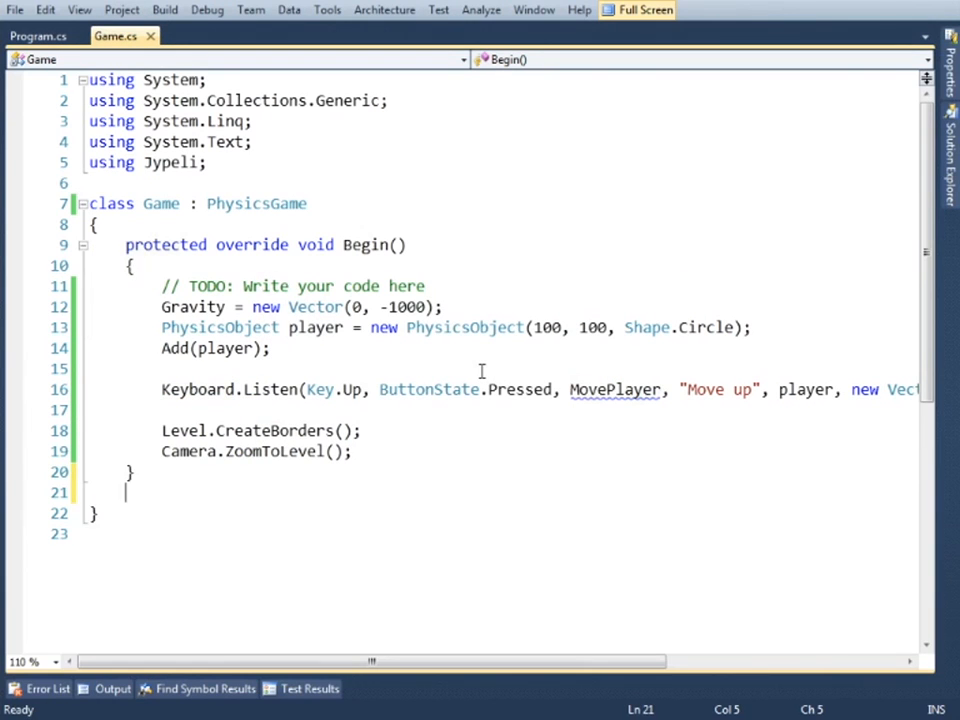
- Write MovePlayer(PhysicsObject player, Vector force) whose body calls player.Hit(force)
text(void Move)
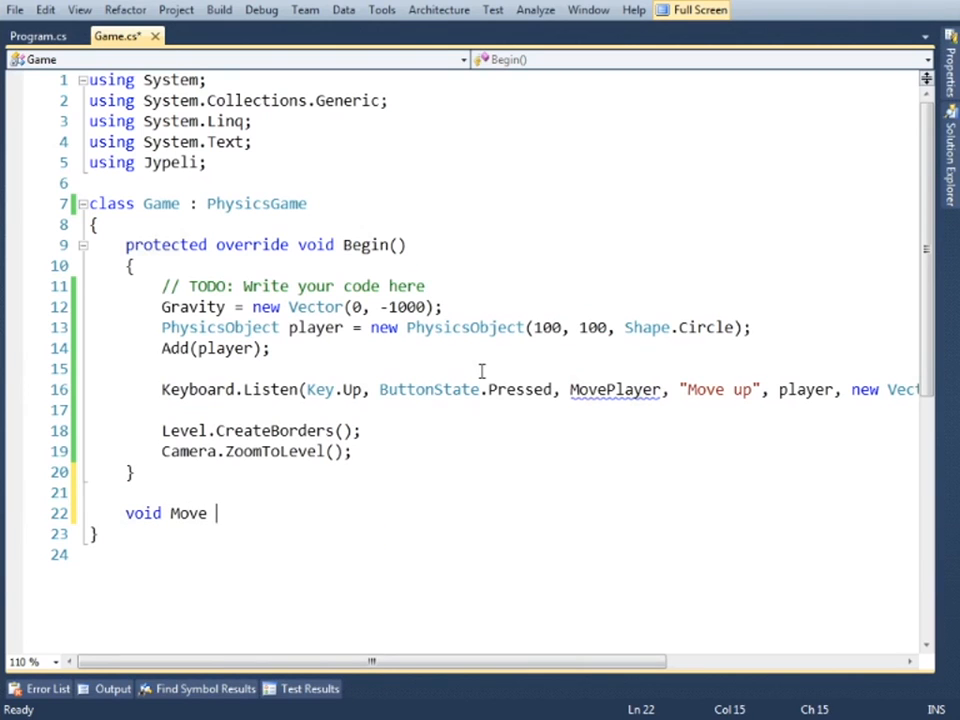
text(Player(P)
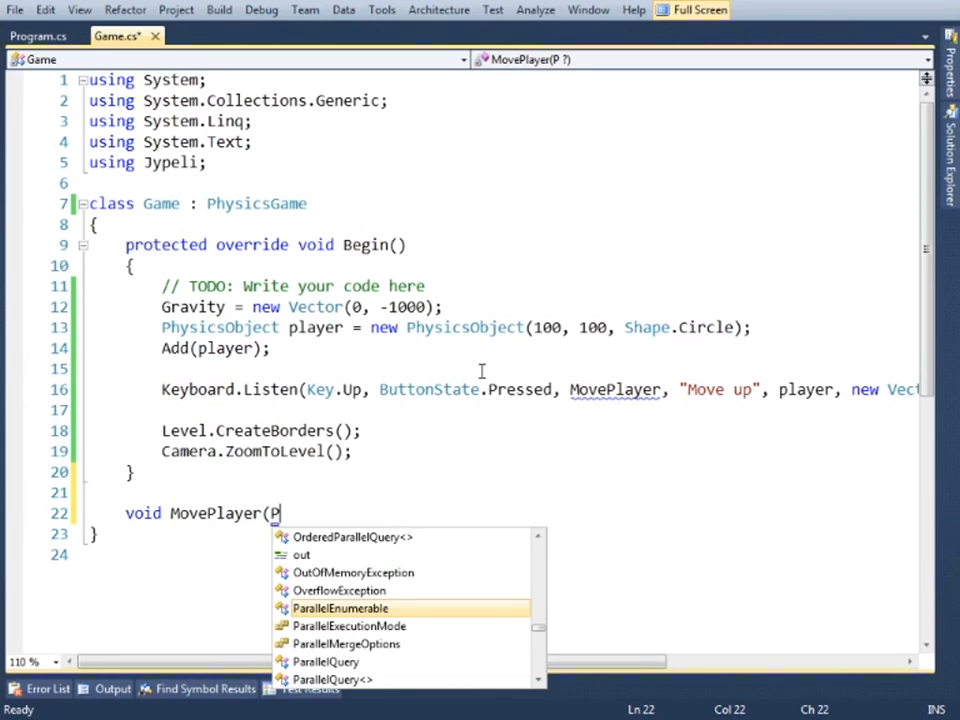
text(hysicsObject pla)
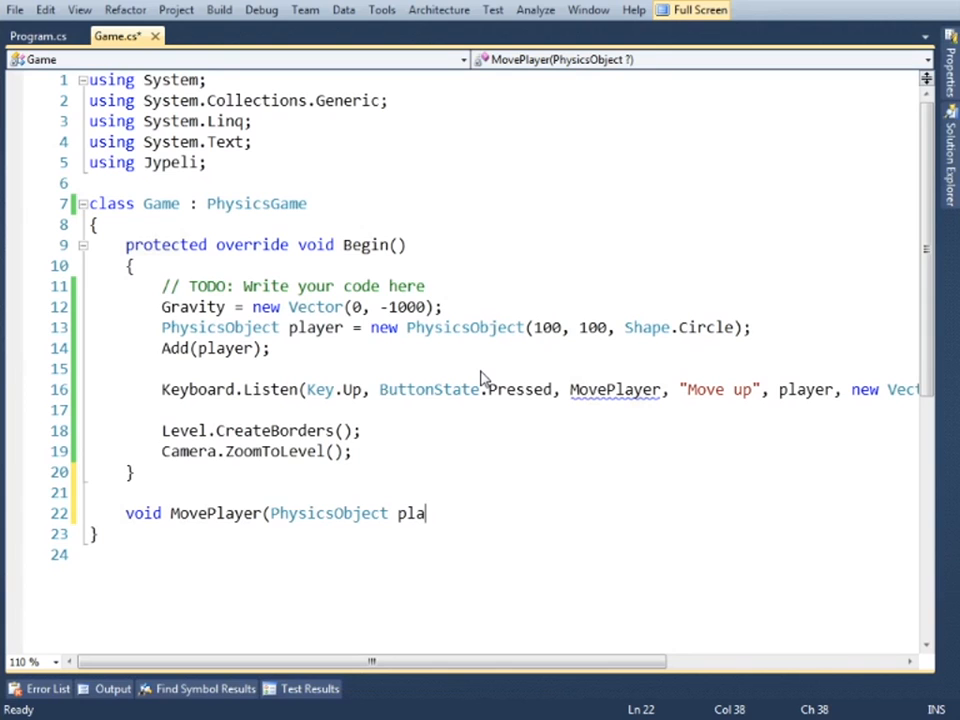
text(yer, Vector force)
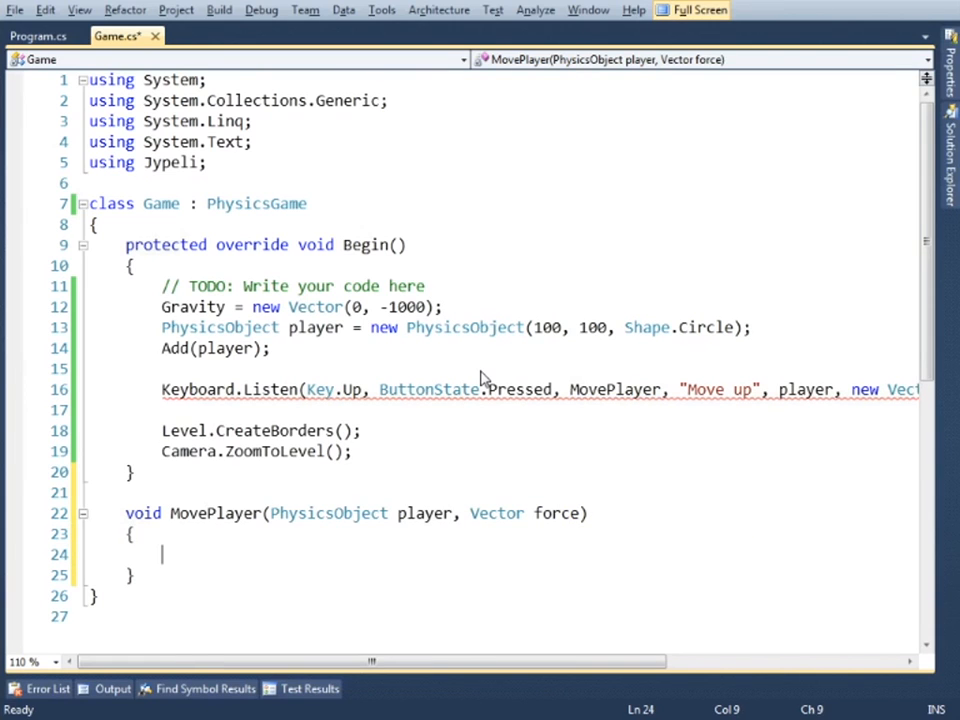
text(player.Hit()
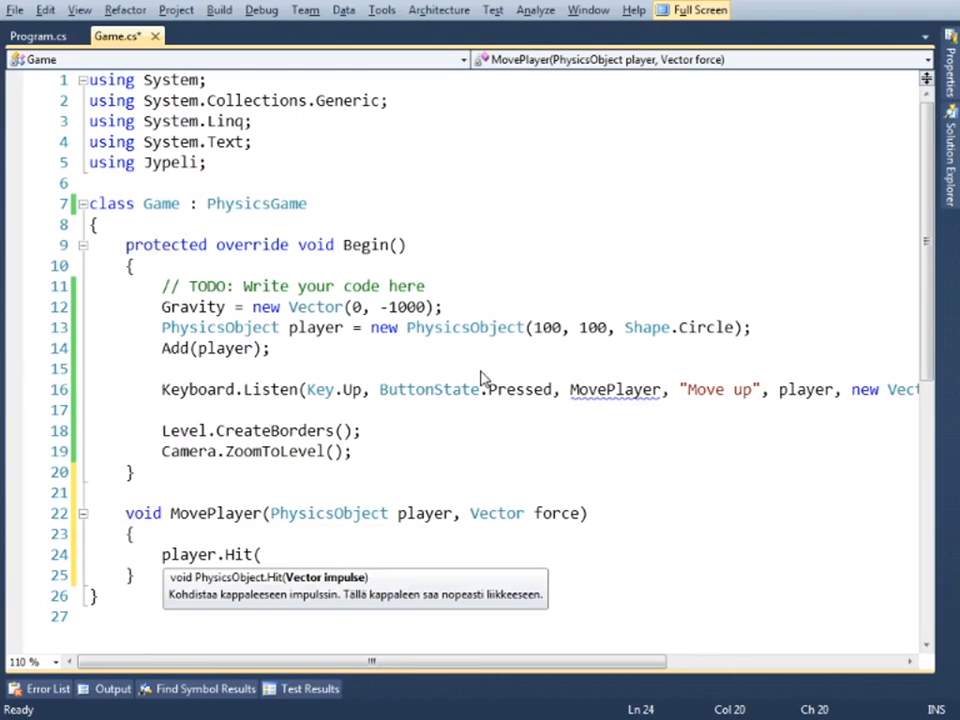
text(force);)
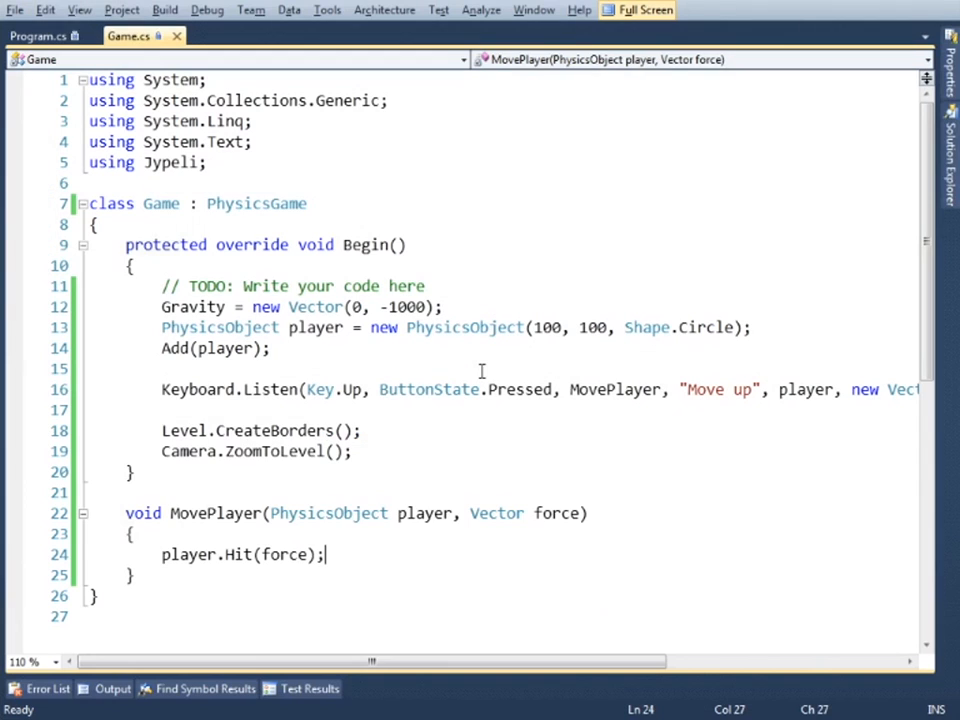
- Add Keyboard.Listen bindings for Left, Down, Right and F1, insert the sigcse01 level snippet with tile sizes
text(Keyboard.Listen(Key.Left, ButtonState.Pressed, MovePlayer, "Move left", player, new)
text(Keyboard.Listen(Key.F1, ButtonState.Pressed, ShowControlHelp, null);)
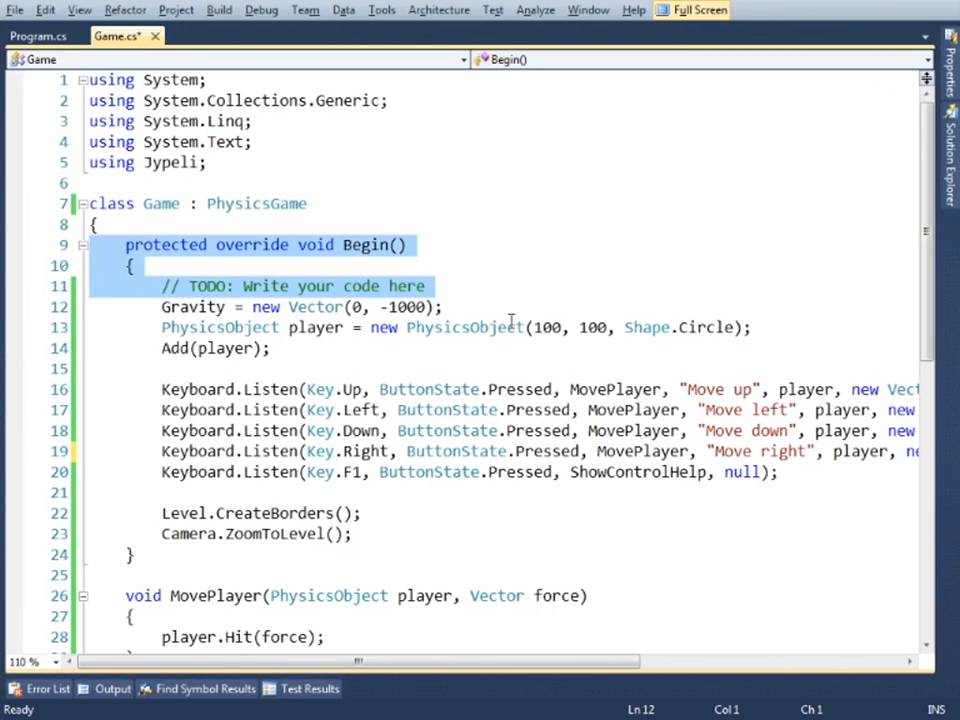
text(sigcse01)
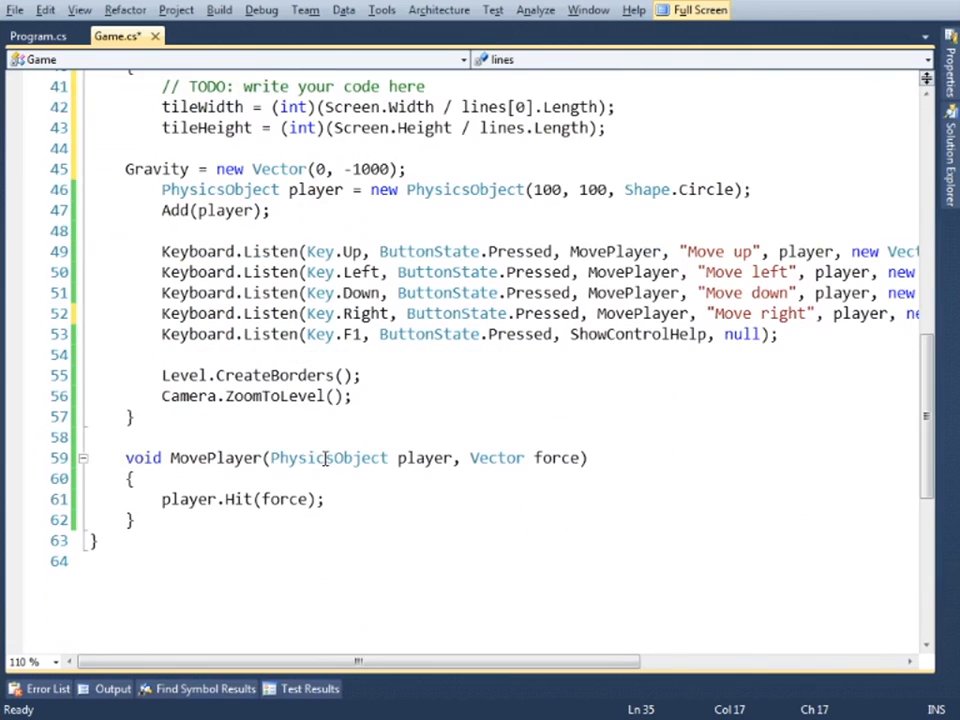
- Build TileMap tiles from lines, mapping 'X' to CreateGalaxy and '*' to CreateSombrero, then Insert(tileWidth, tileHeight)
text(TileMap.FromStringArray(lines);)
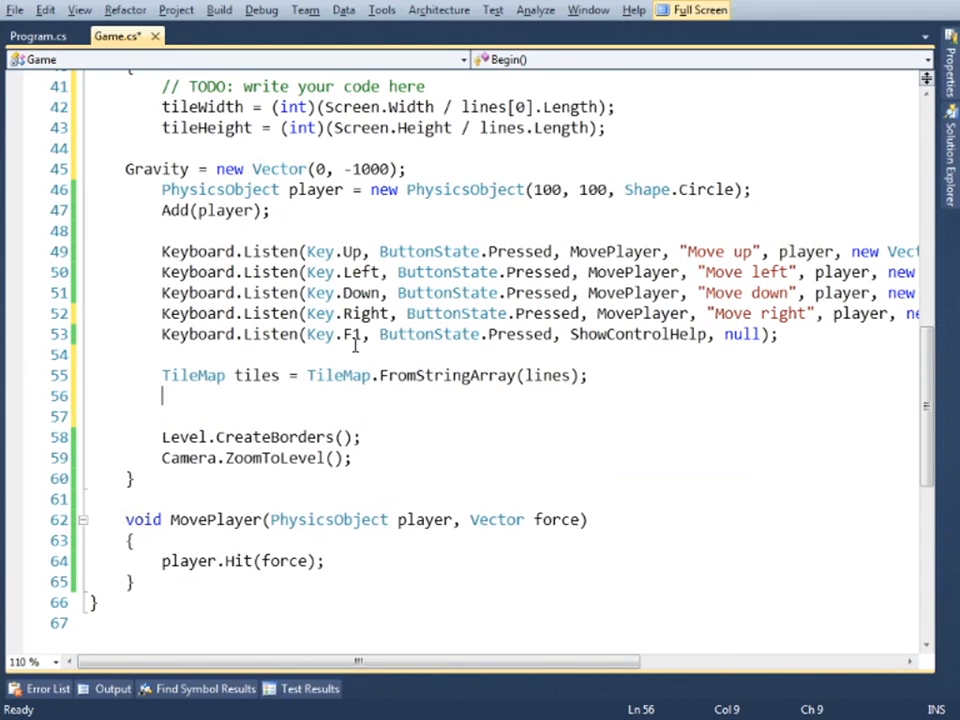
text(tiles['x'] = CreateGalaxy;)
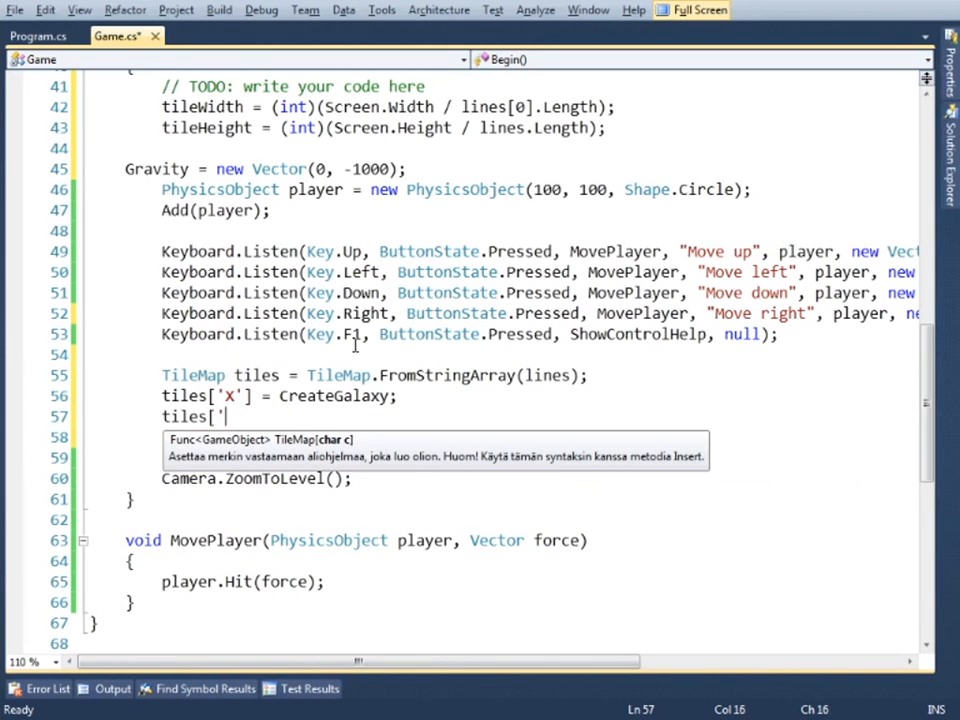
text(*'] = CreateSombrero;)
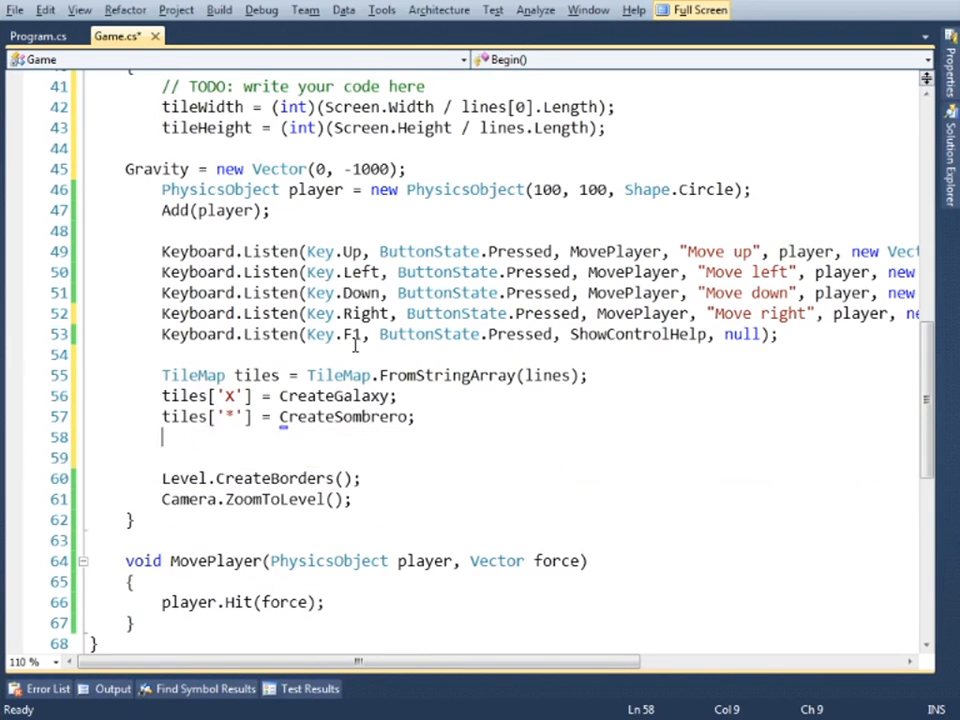
text(tiles.Insert(tileWidth, tileHeight)
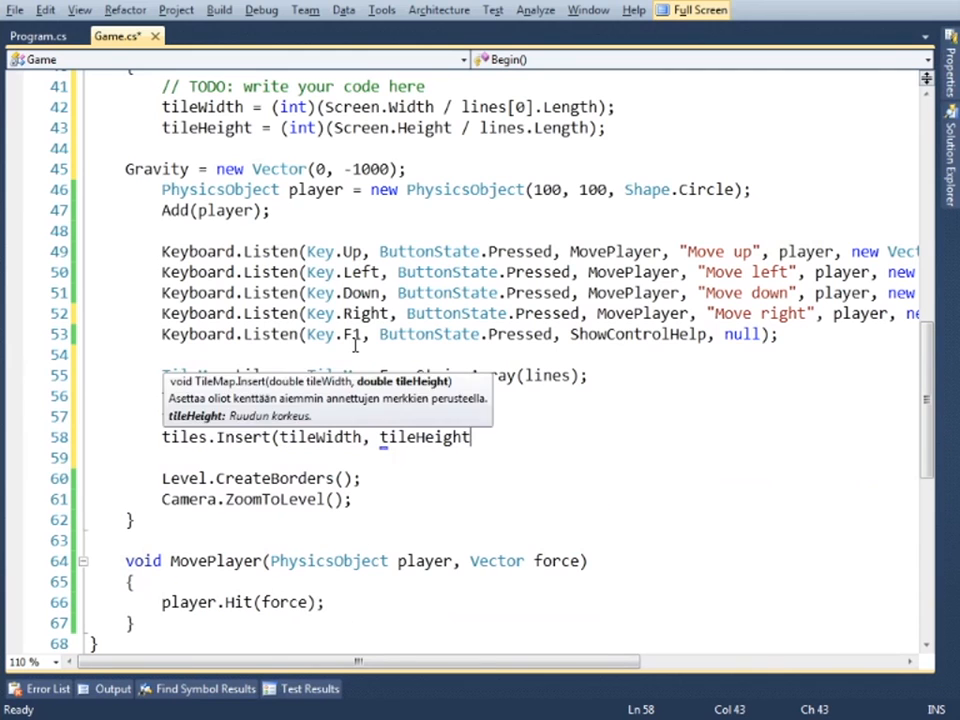
text(Physicso)
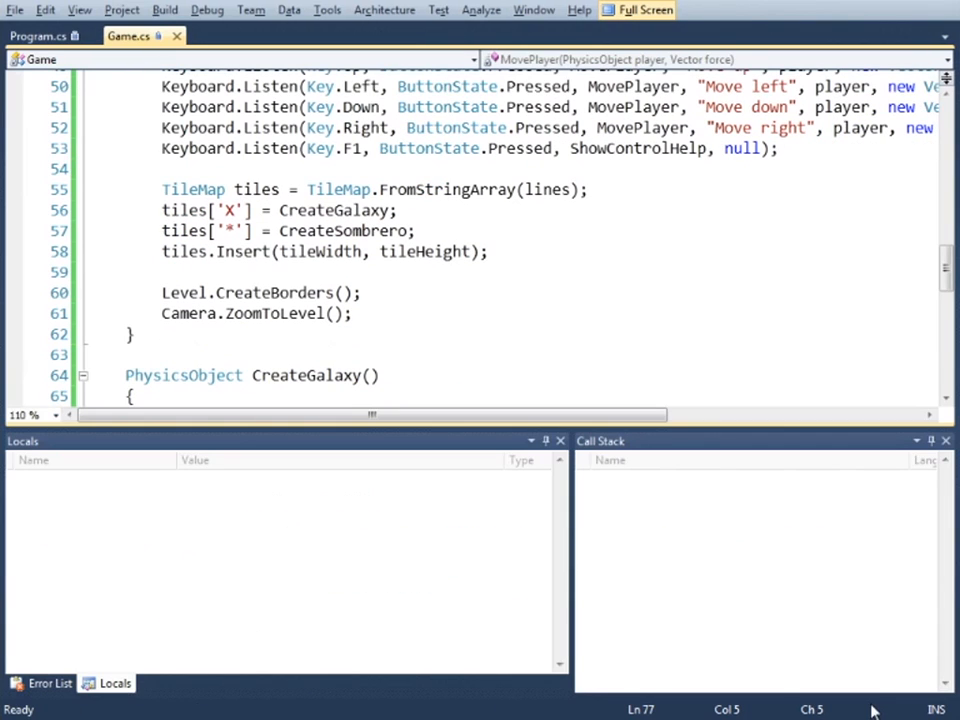
- Stop debugging to return to editing the CreateGalaxy and CreateSombrero methods
key(F5)
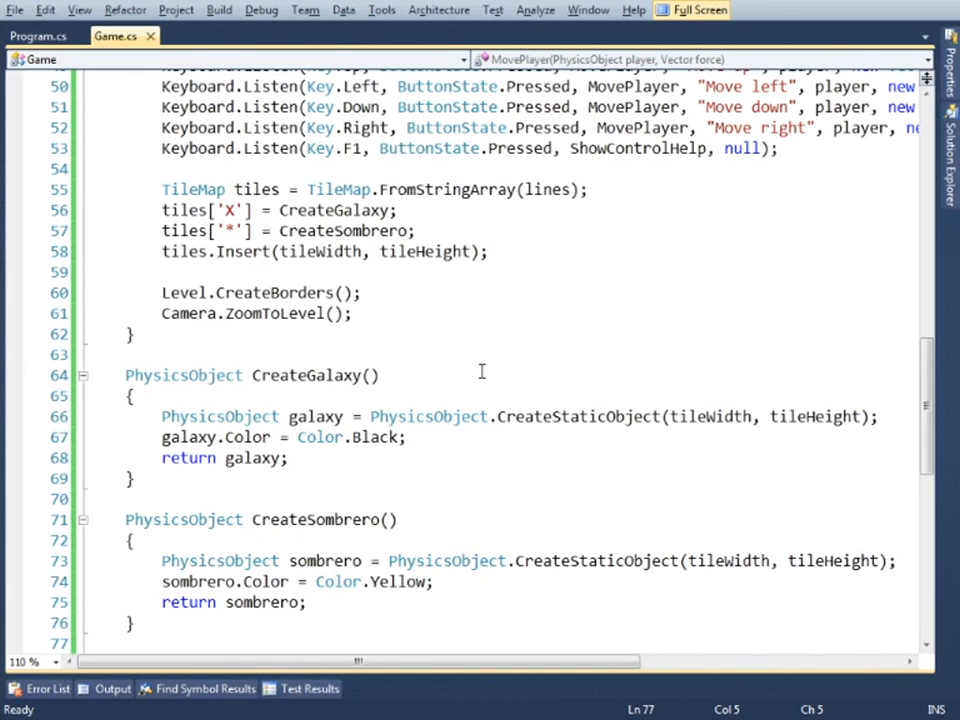
- Add AddCollisionHandler(sombrero, CollisionWithSombrero) inside CreateSombrero
text(AddCollisionHandler()
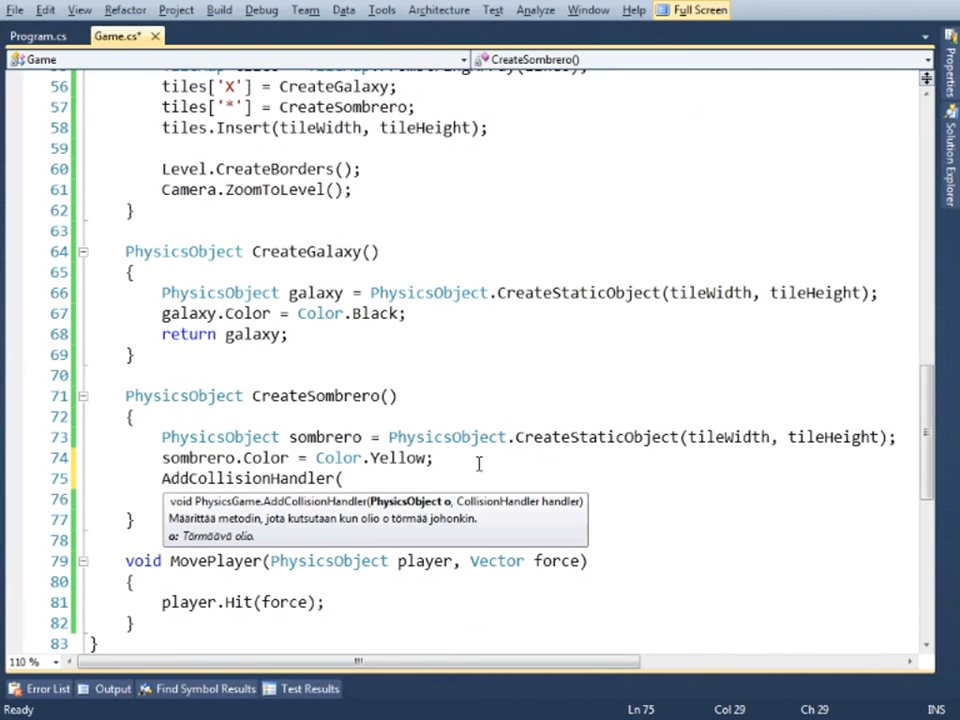
text(sombrero, CollisionWithS)
text(ExplosionSystem explosionSystem;)
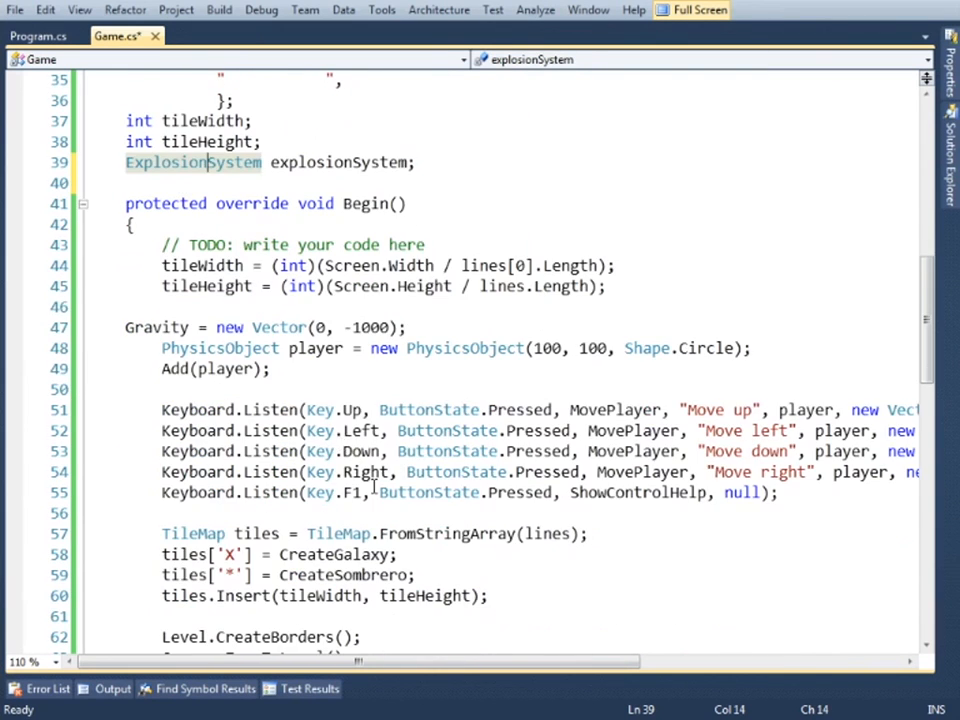
- Create explosionSystem = new ExplosionSystem(LoadImage("bum"), 50) in Begin
text(explosionSystem = new ExplosionSystem()
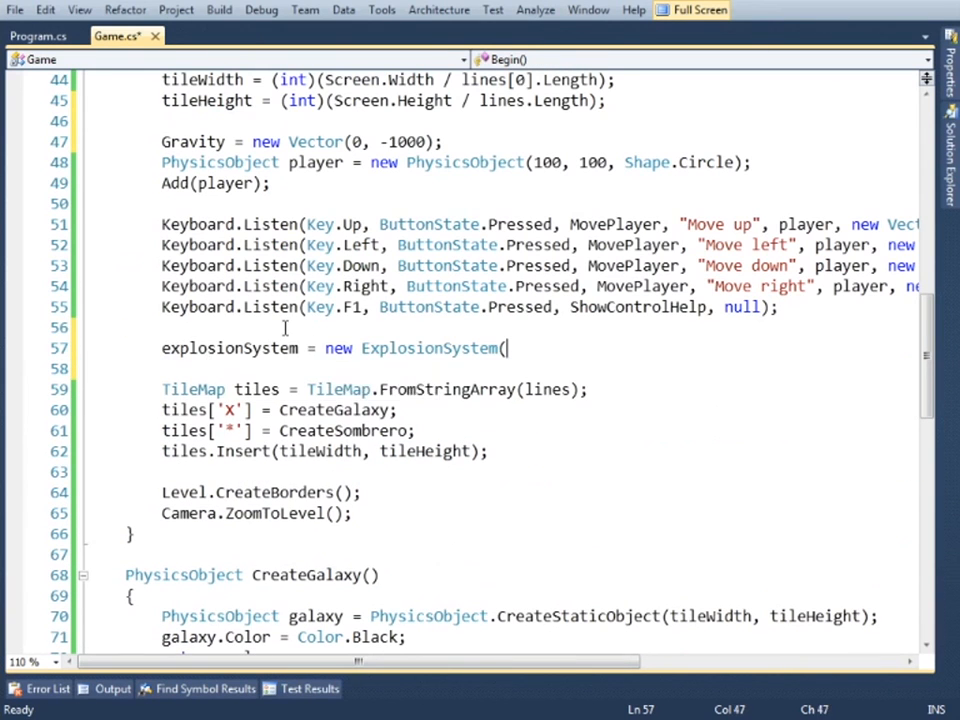
text(LoadImage("bum"), 50);)
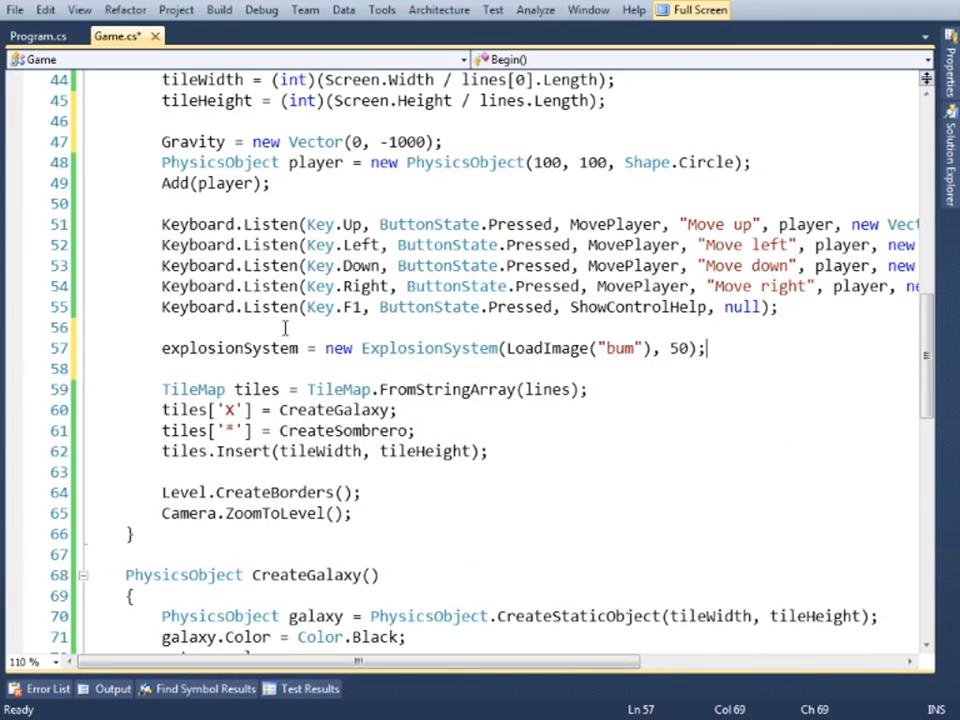
- In CollisionWithSombrero add explosionSystem.AddEffect(target.X, target.Y, 20)
scroll(down, 3)
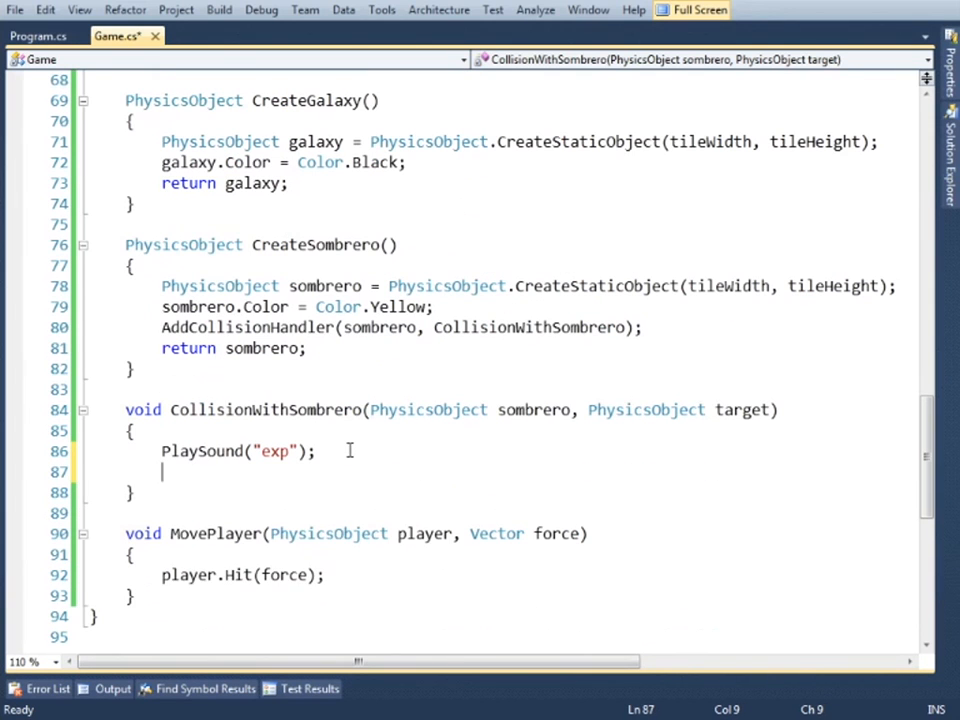
text(explosionSystem.AddEffect(target.X,)
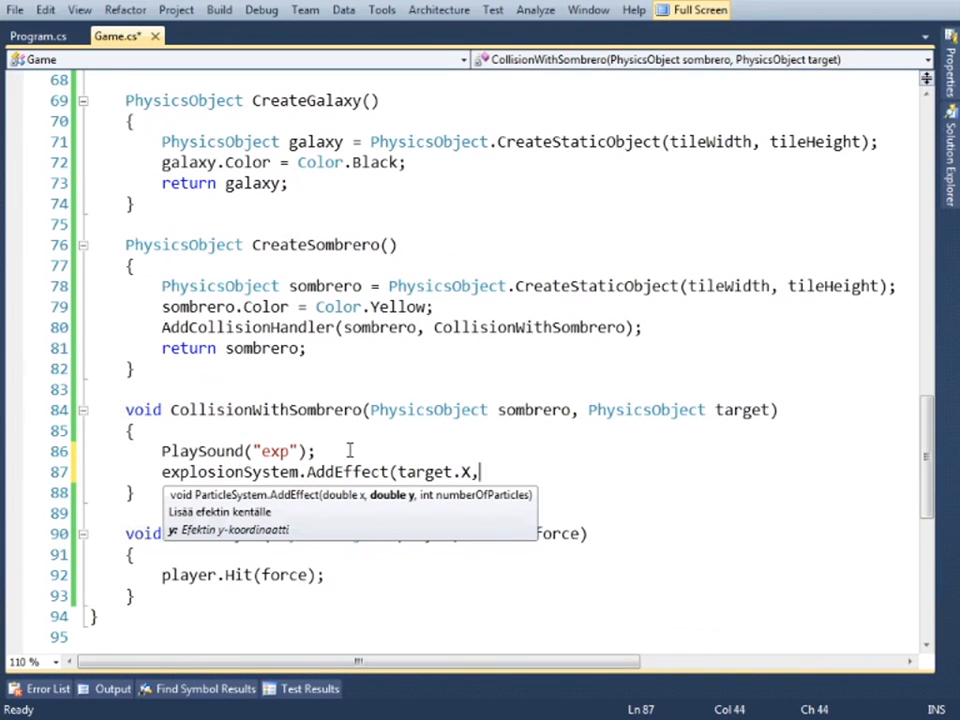
text(target.Y, 20);)
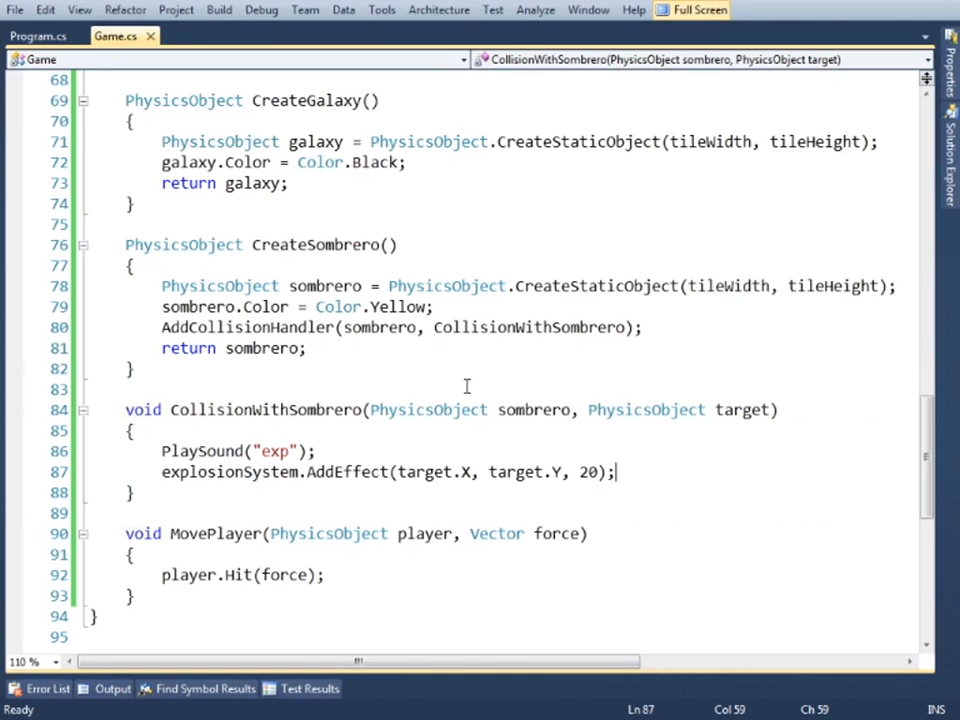
- Call sombrero.Destroy() in the collision handler and add explosionSystem to the game in Begin
text(sombrero.des)
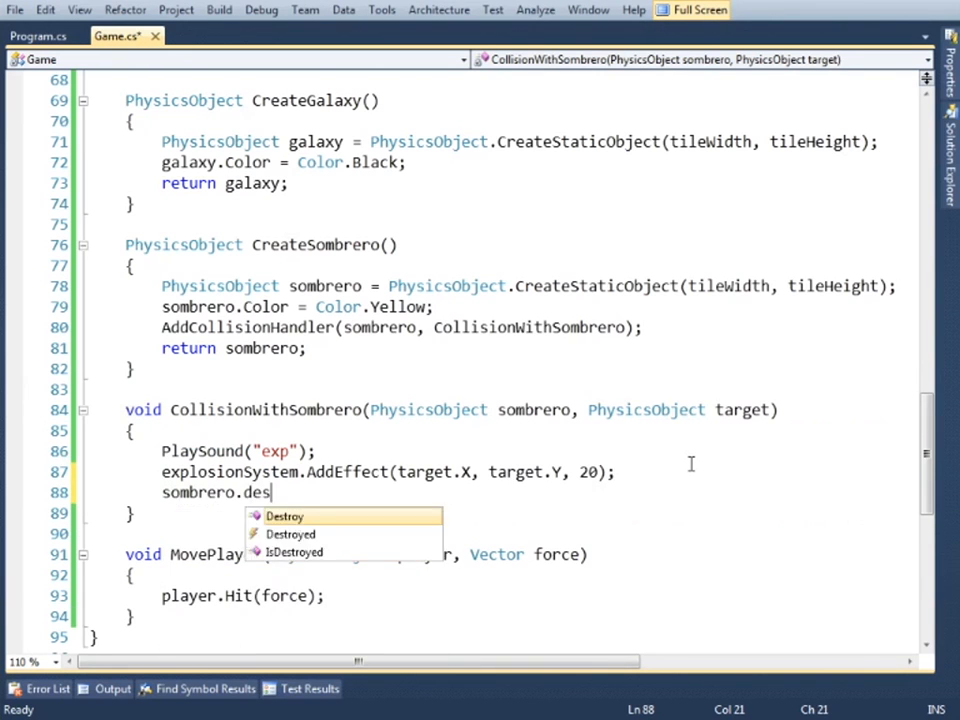
key(F5)
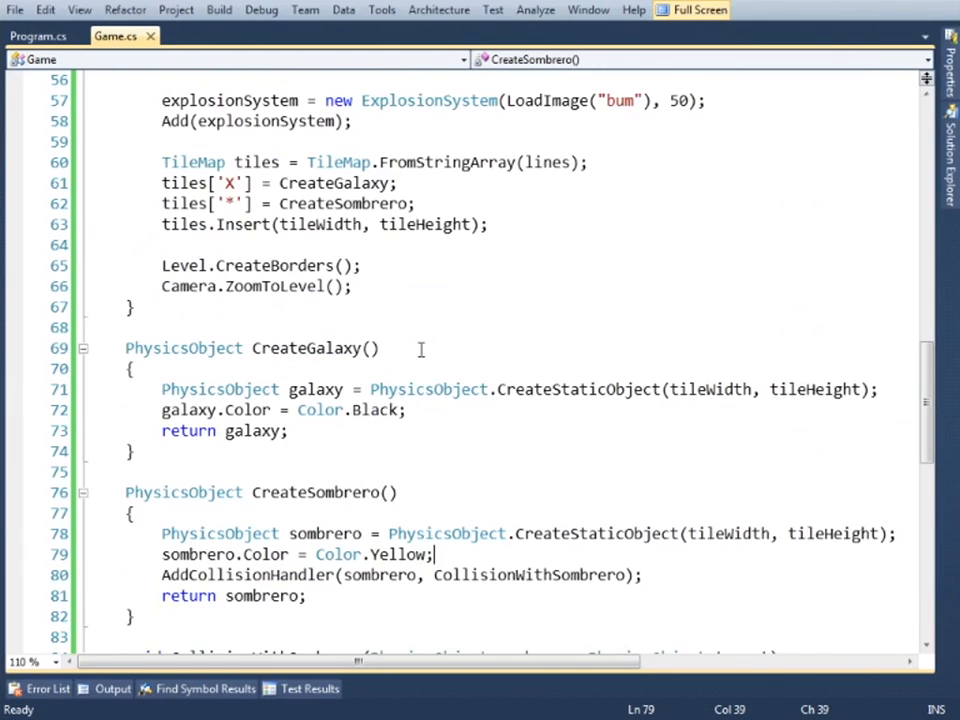
text(sig)
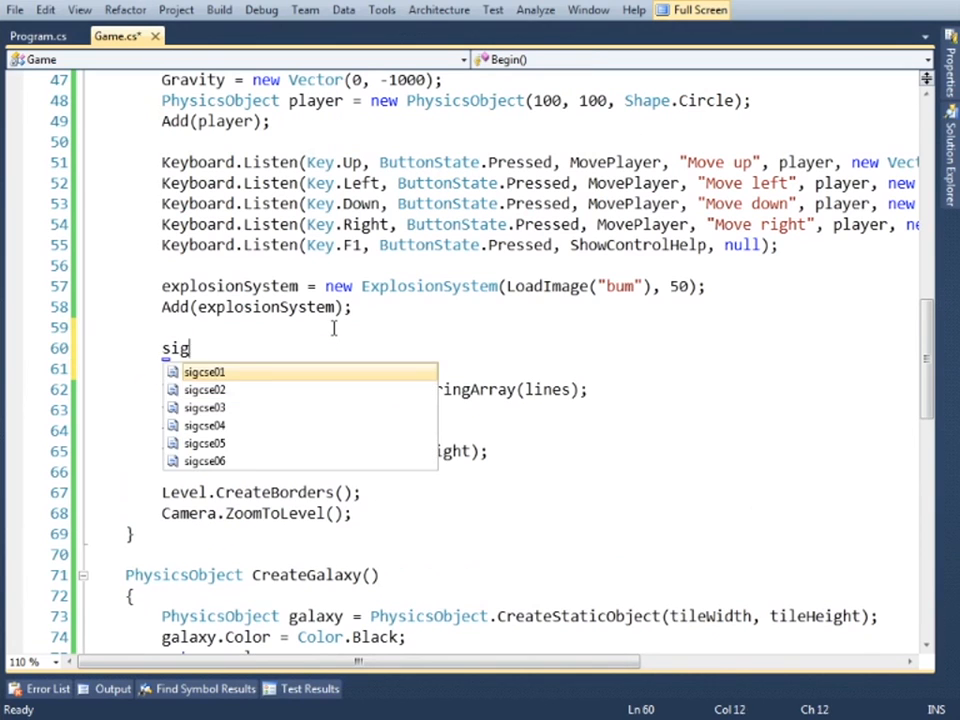